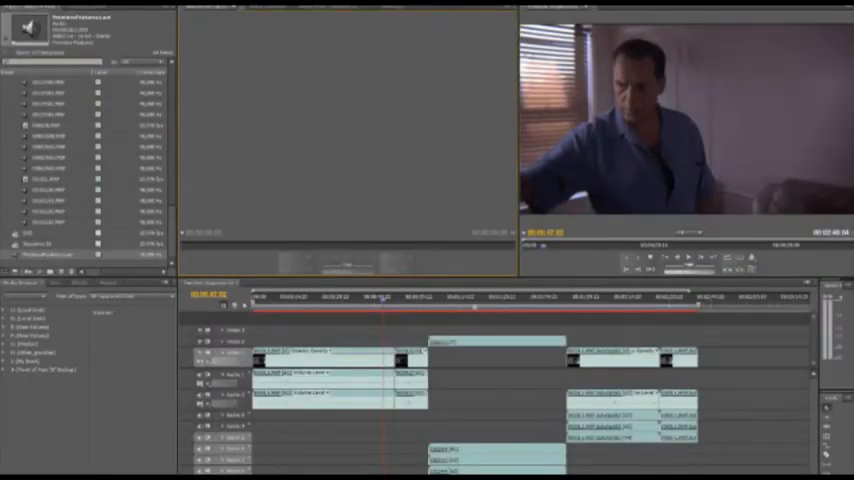
- Start a new sequence and select the DVCPROHD 720p 24p preset
left_click(14, 8)
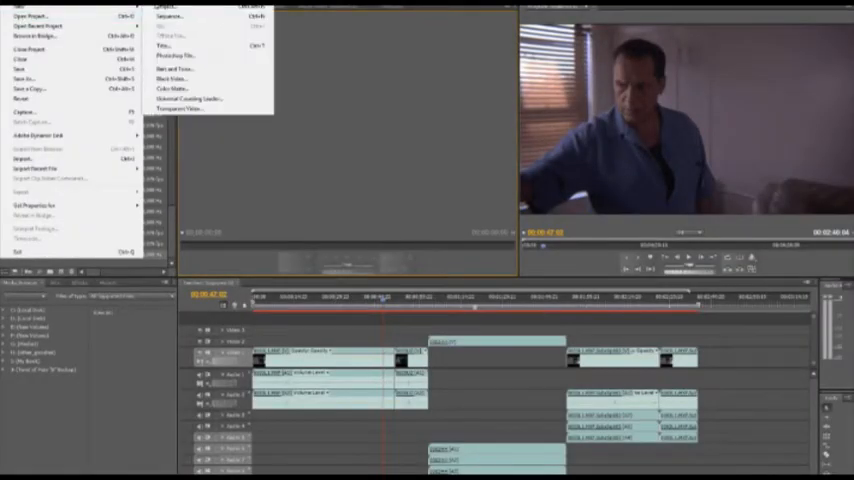
left_click(164, 16)
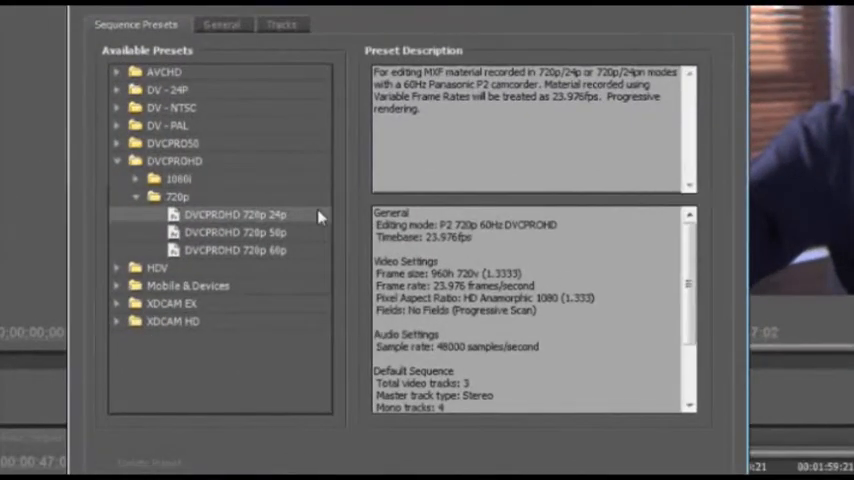
mouse_move(220, 192)
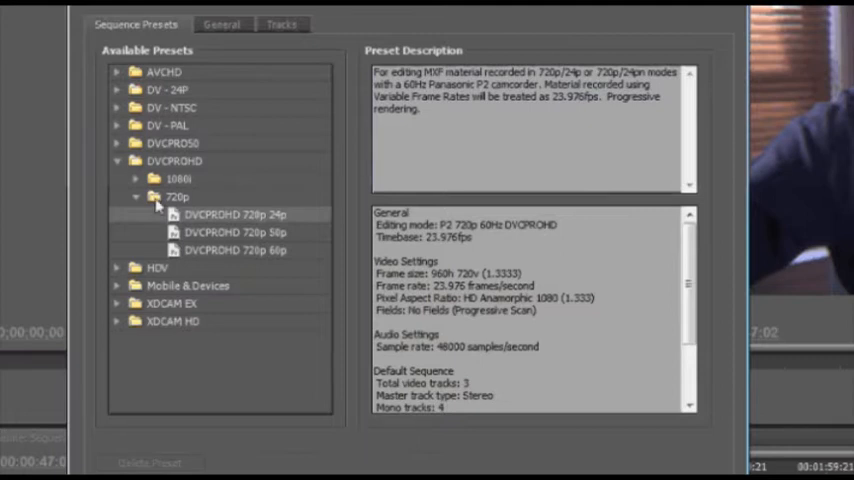
mouse_move(136, 200)
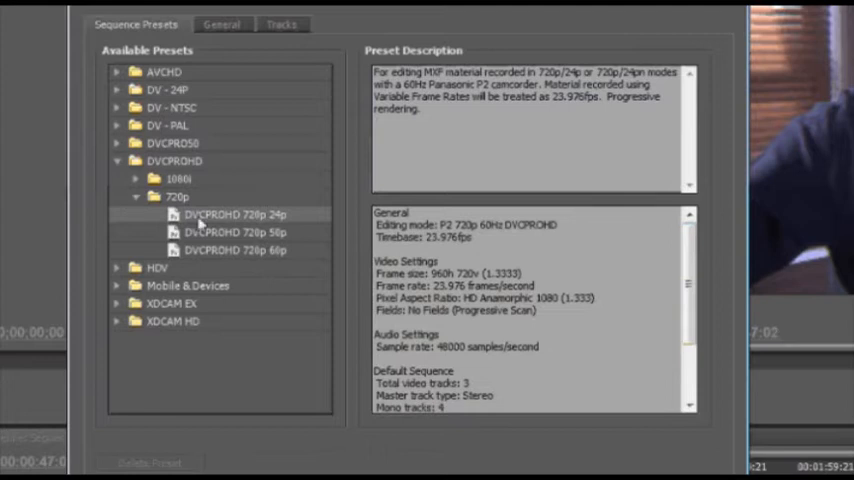
mouse_move(132, 90)
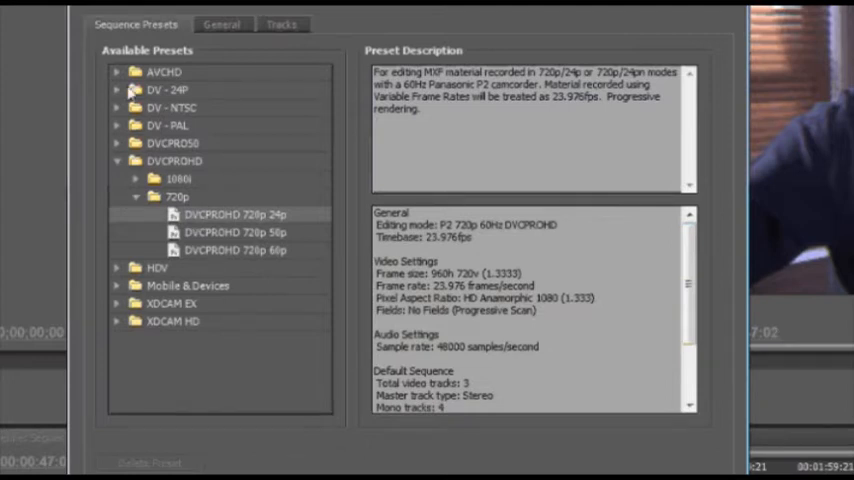
left_click(118, 90)
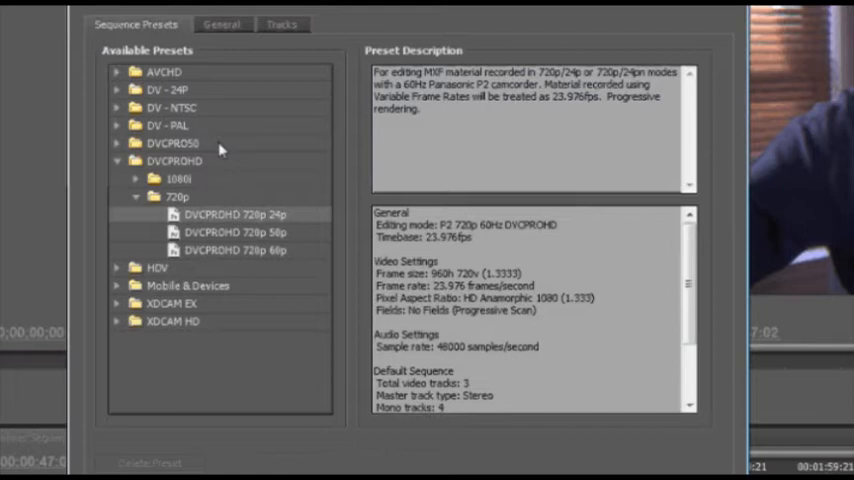
mouse_move(248, 166)
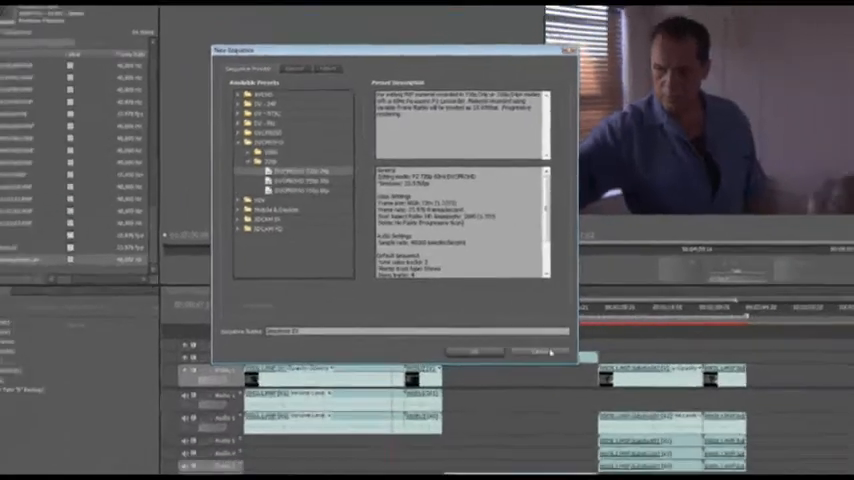
- Confirm the dialog to create Sequence 02 with Video 1–3 and Audio 1–8
left_click(540, 352)
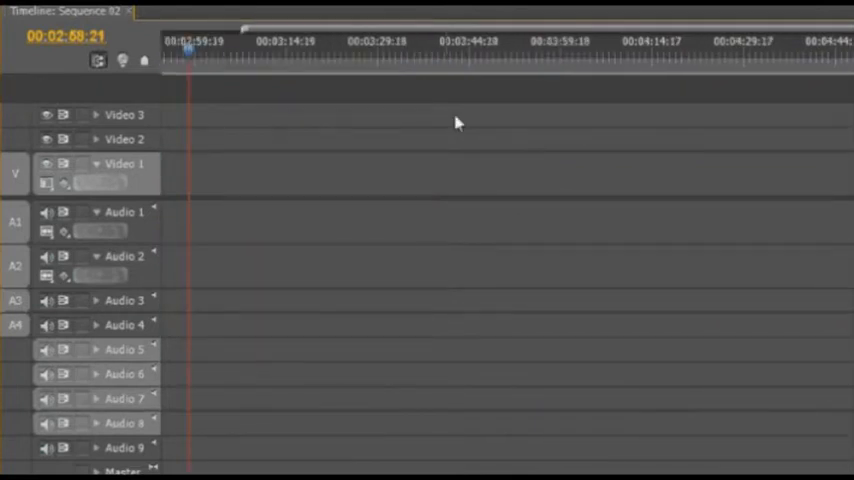
left_click(416, 56)
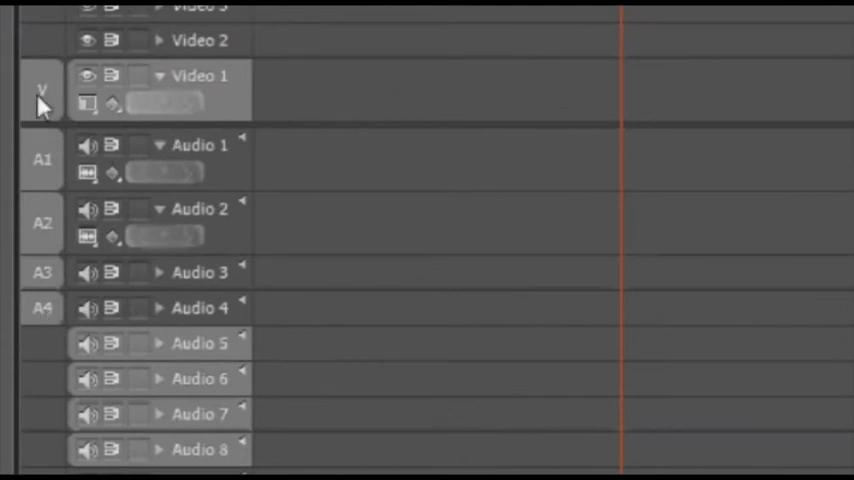
mouse_move(42, 308)
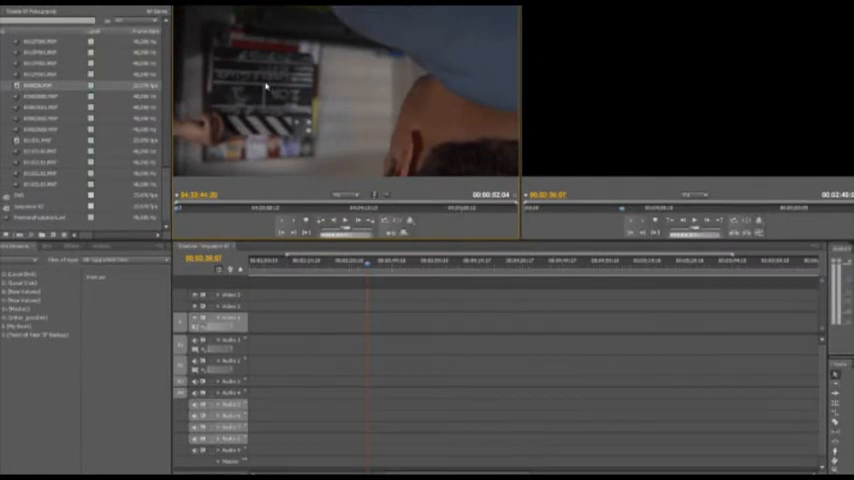
mouse_move(274, 100)
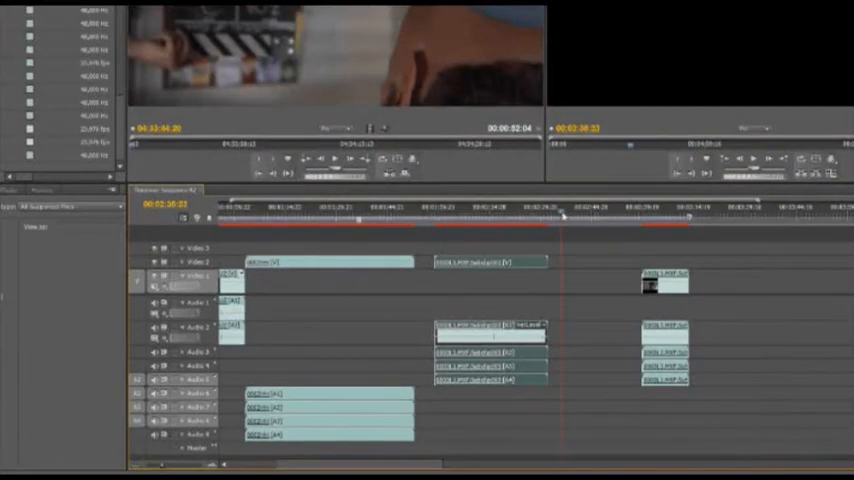
left_click(548, 210)
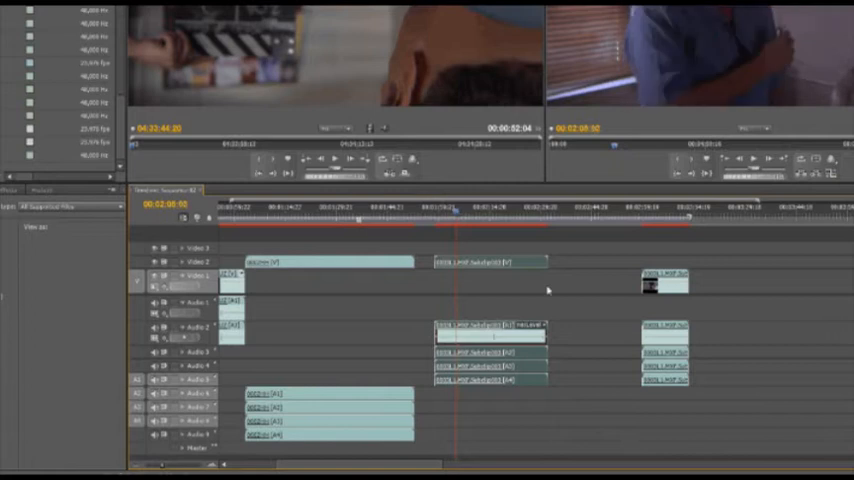
mouse_move(594, 322)
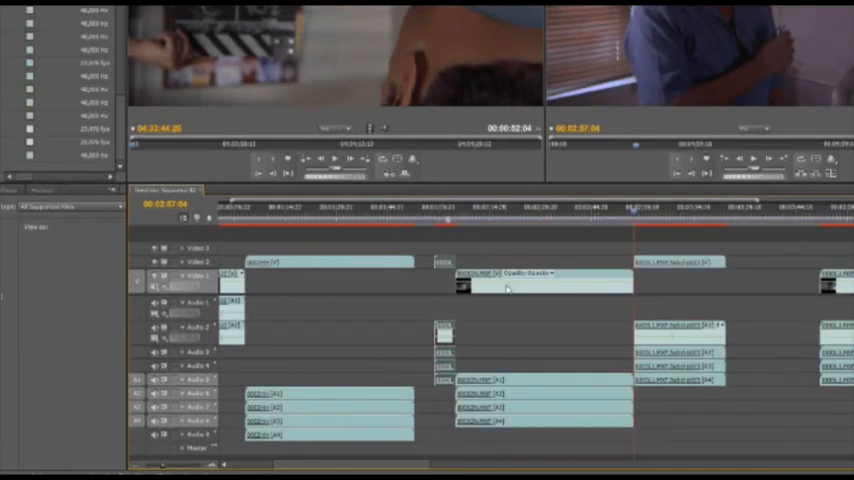
mouse_move(584, 276)
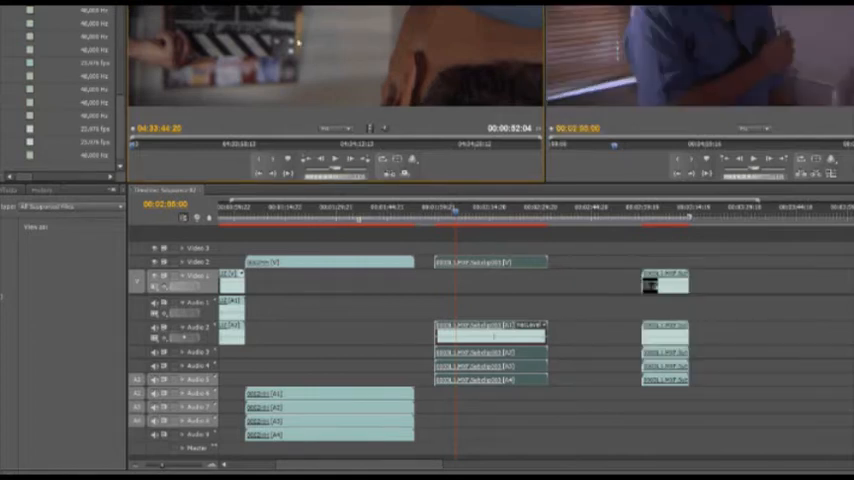
mouse_move(272, 228)
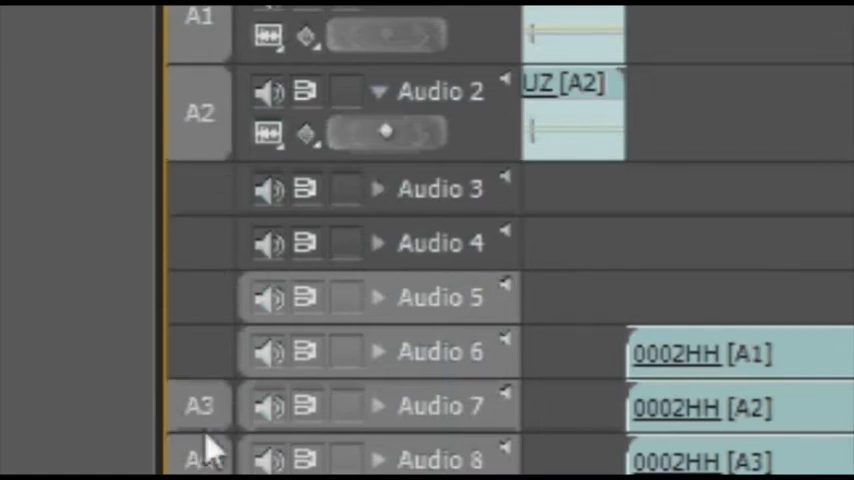
mouse_move(444, 464)
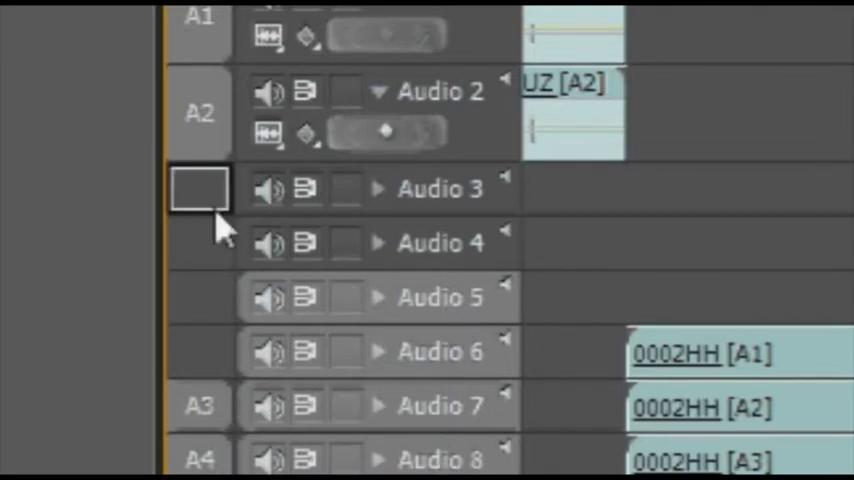
- Swap the A1 and A2 source patches between Audio 1 and Audio 2
left_click(200, 188)
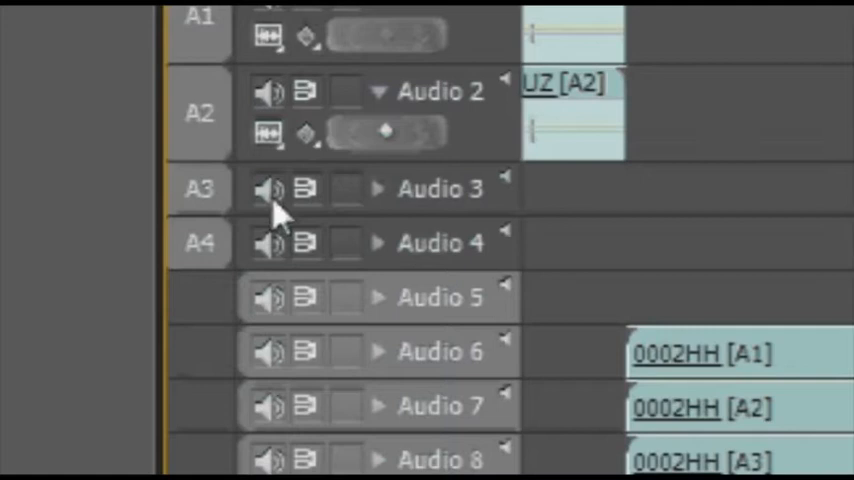
mouse_move(224, 204)
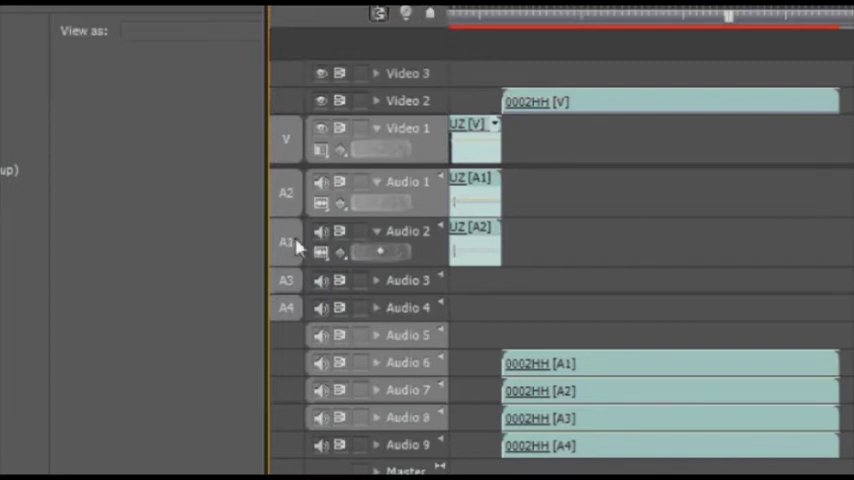
left_click(286, 192)
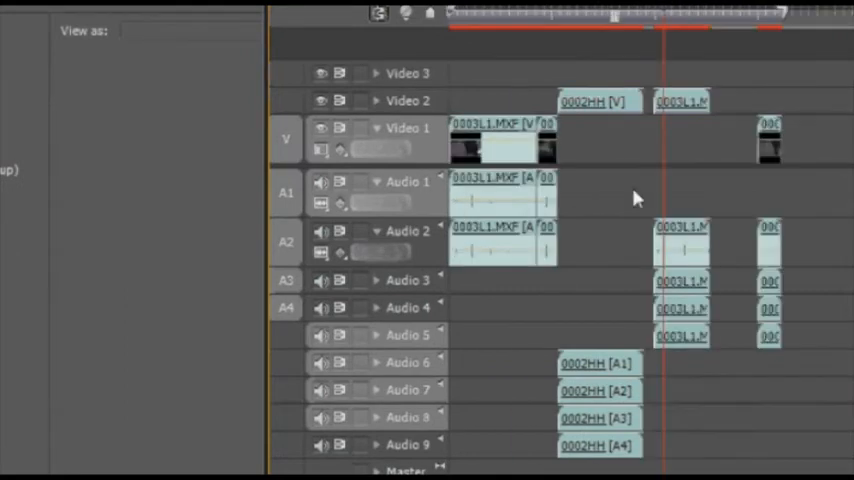
mouse_move(616, 196)
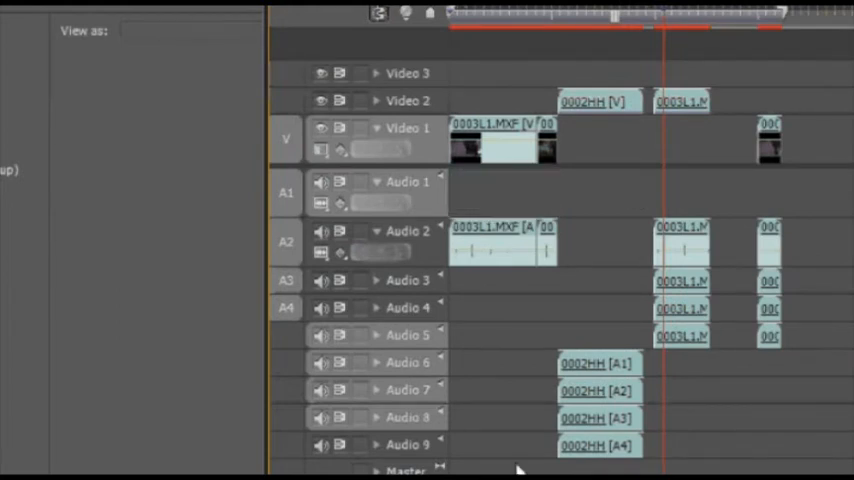
mouse_move(418, 418)
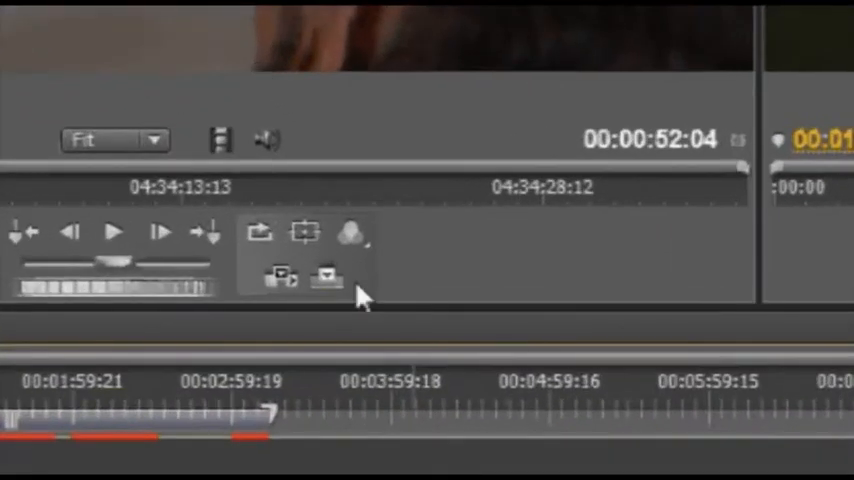
mouse_move(384, 304)
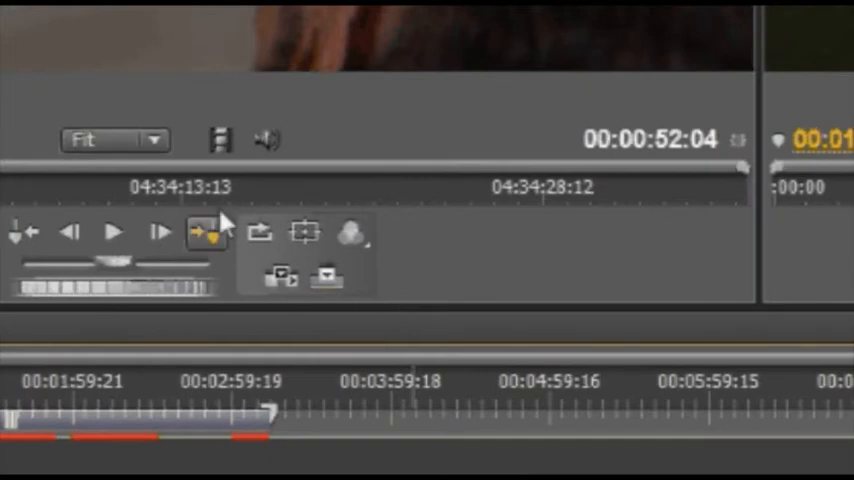
mouse_move(224, 278)
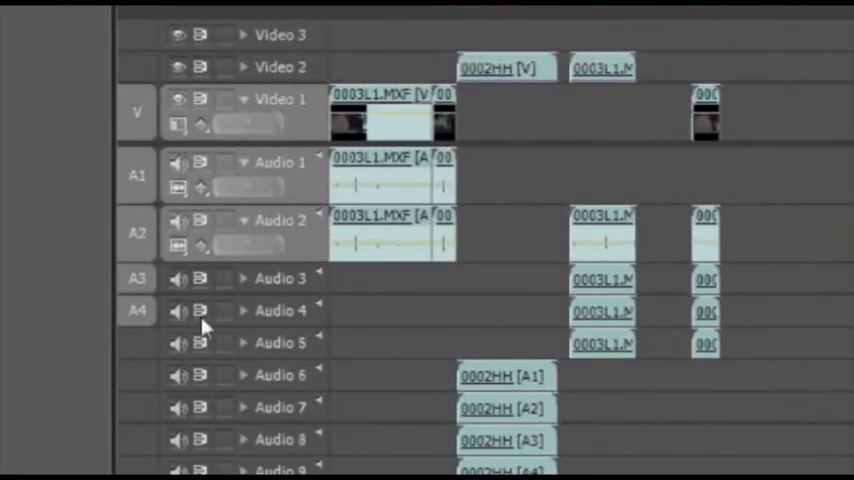
mouse_move(140, 310)
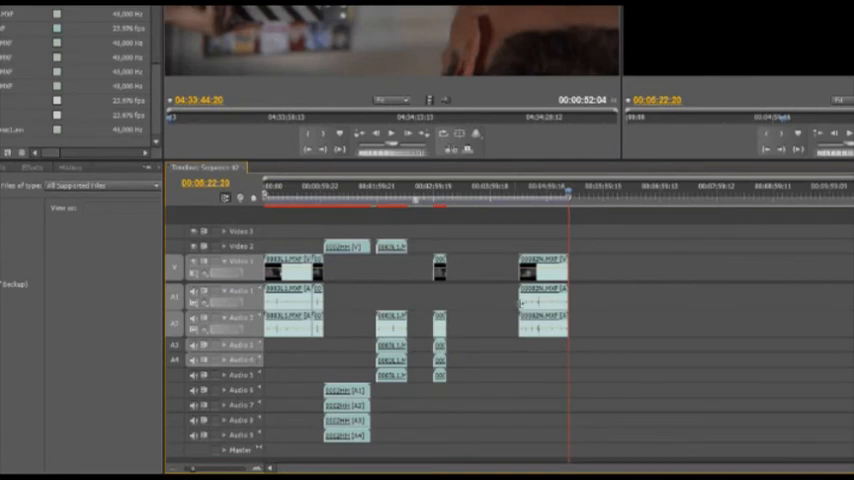
mouse_move(462, 332)
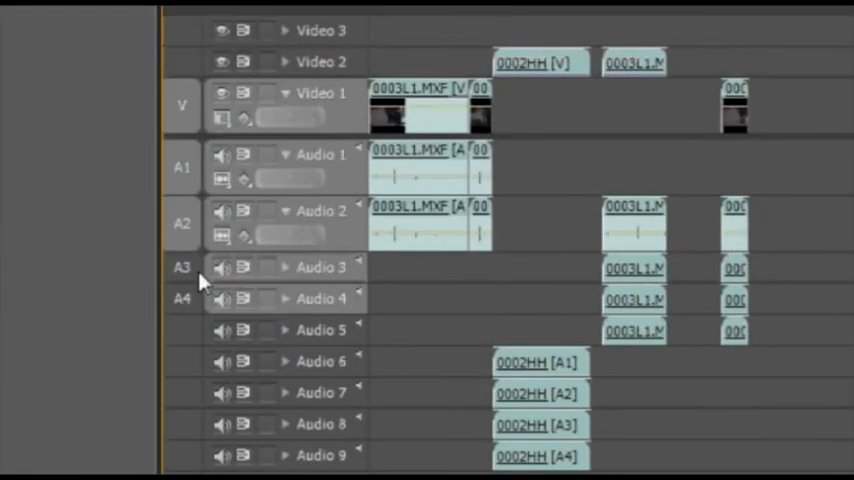
mouse_move(316, 276)
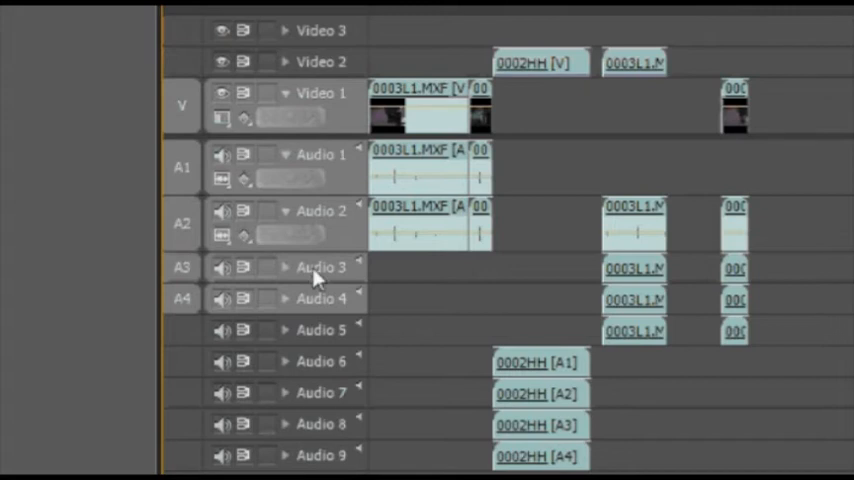
mouse_move(186, 276)
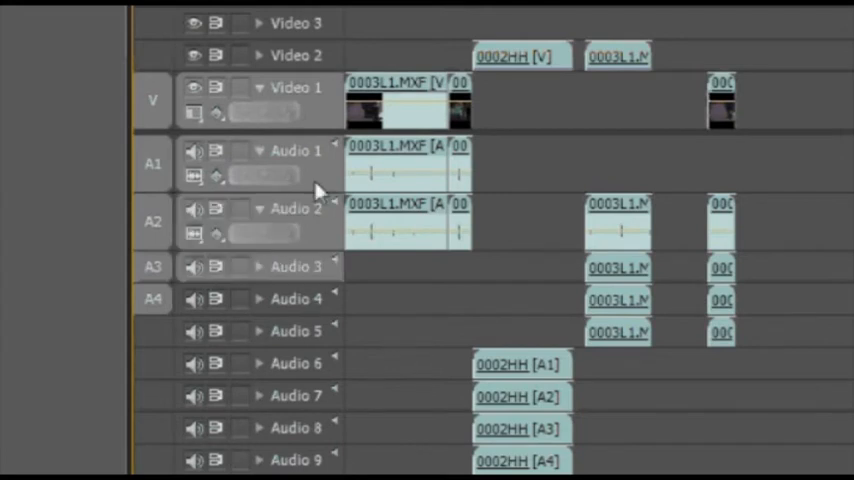
mouse_move(324, 236)
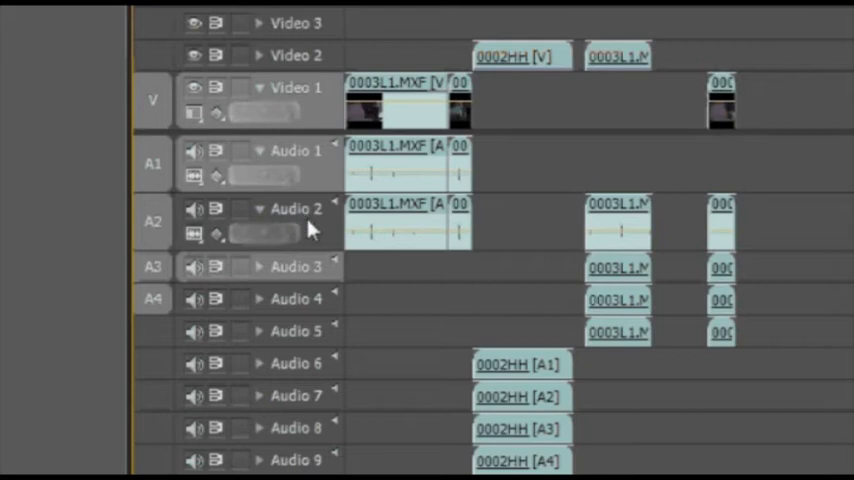
mouse_move(316, 240)
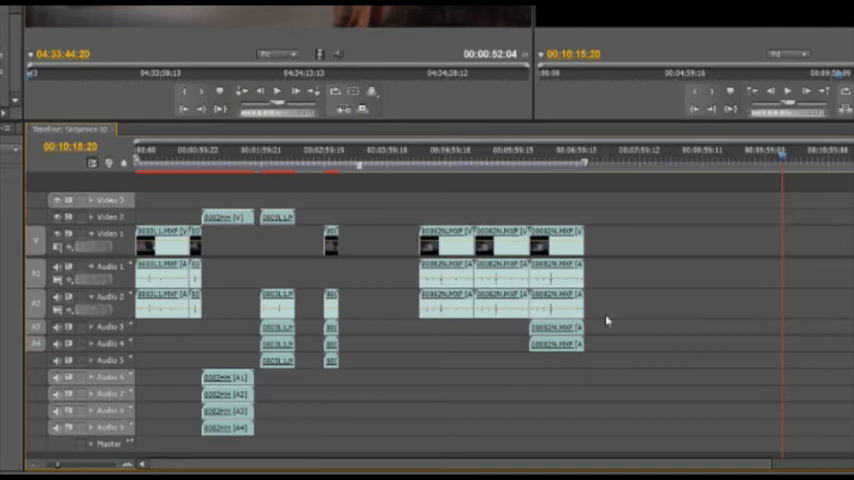
mouse_move(618, 288)
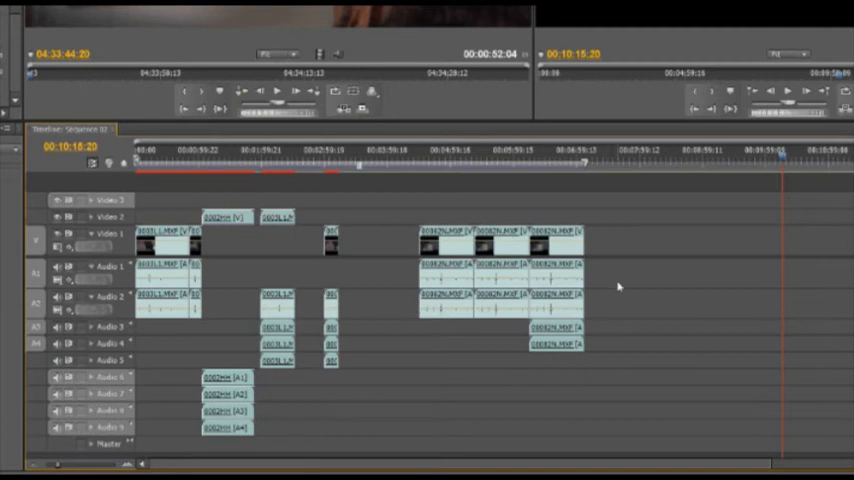
mouse_move(608, 260)
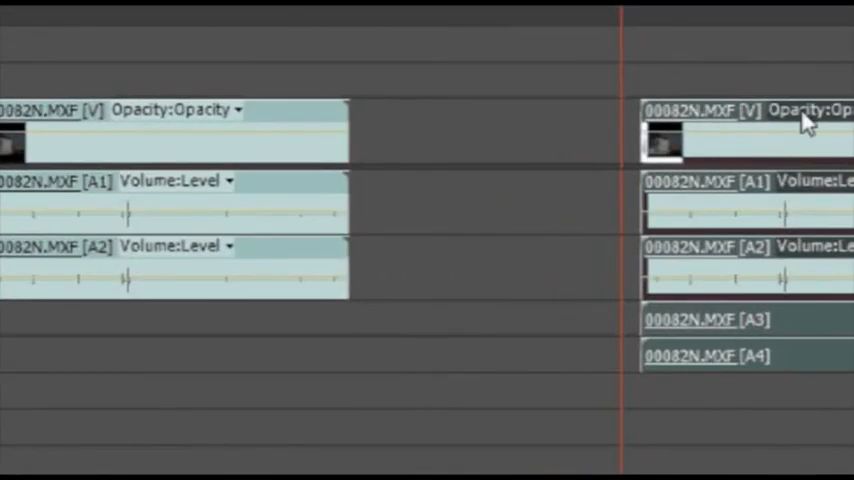
mouse_move(132, 232)
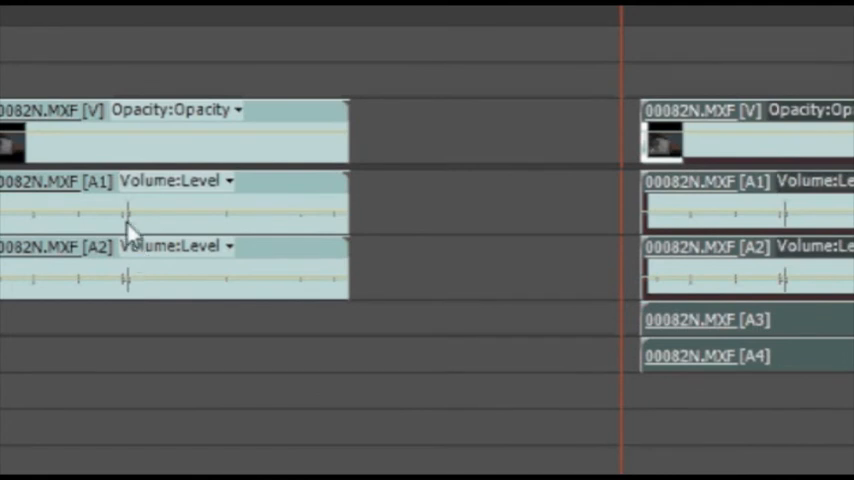